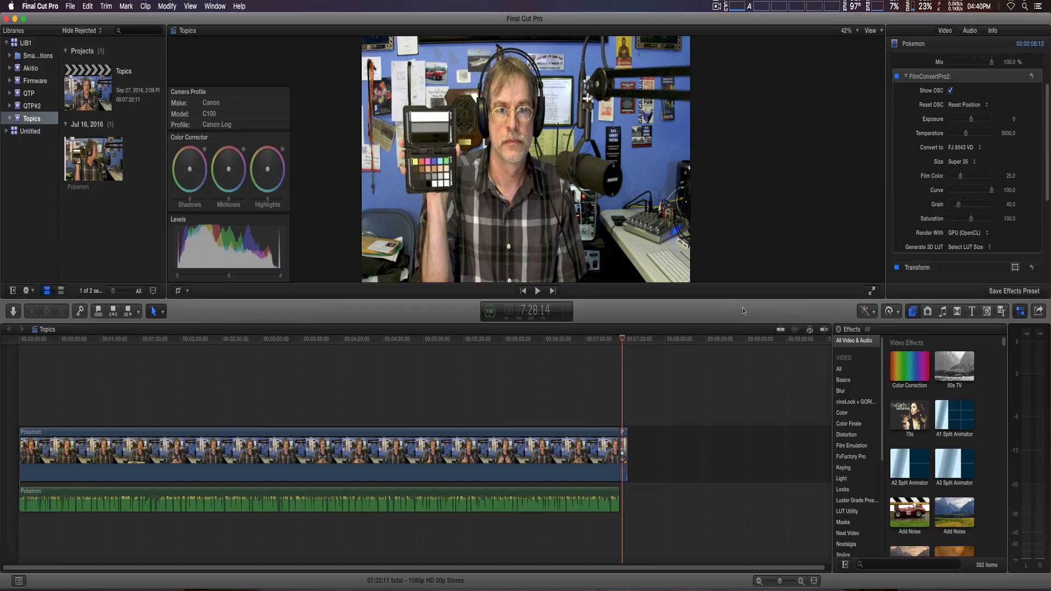
mouse_move(836, 257)
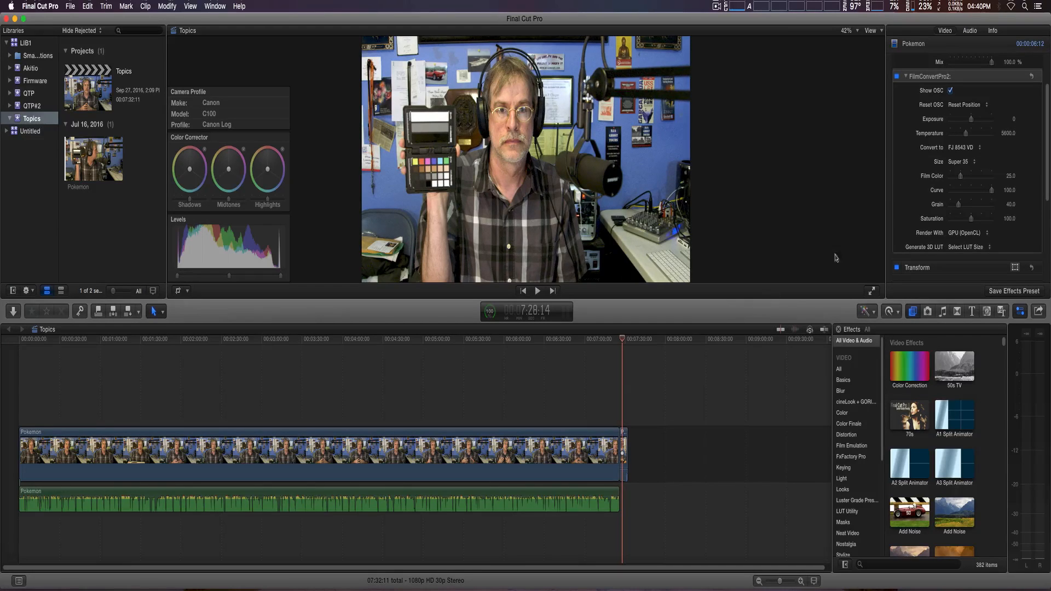
mouse_move(803, 316)
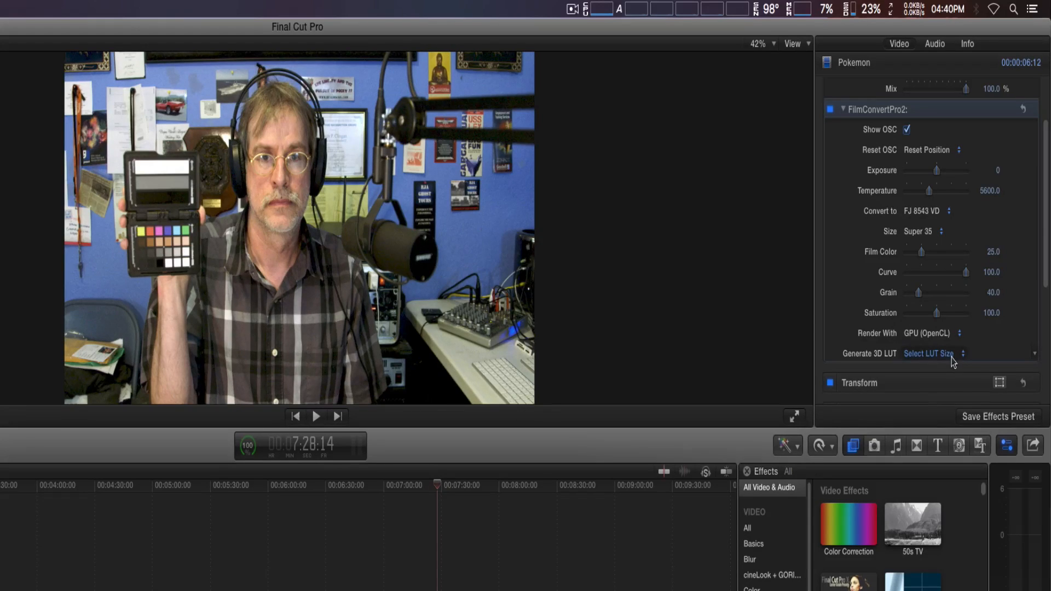
Choose a 33-point size for the FilmConvert 3D LUT export.
click(931, 353)
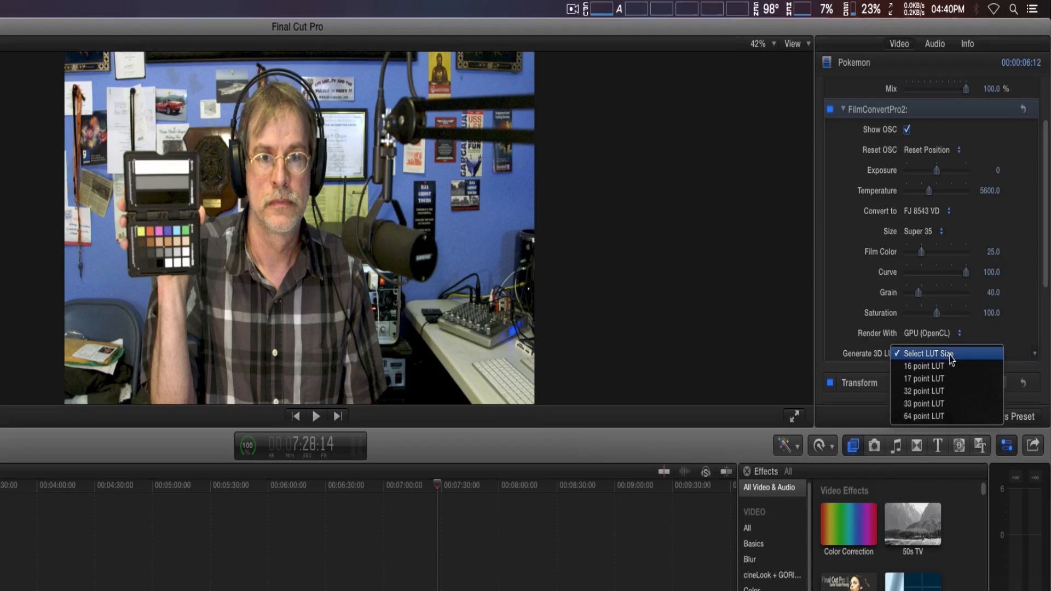
mouse_move(931, 403)
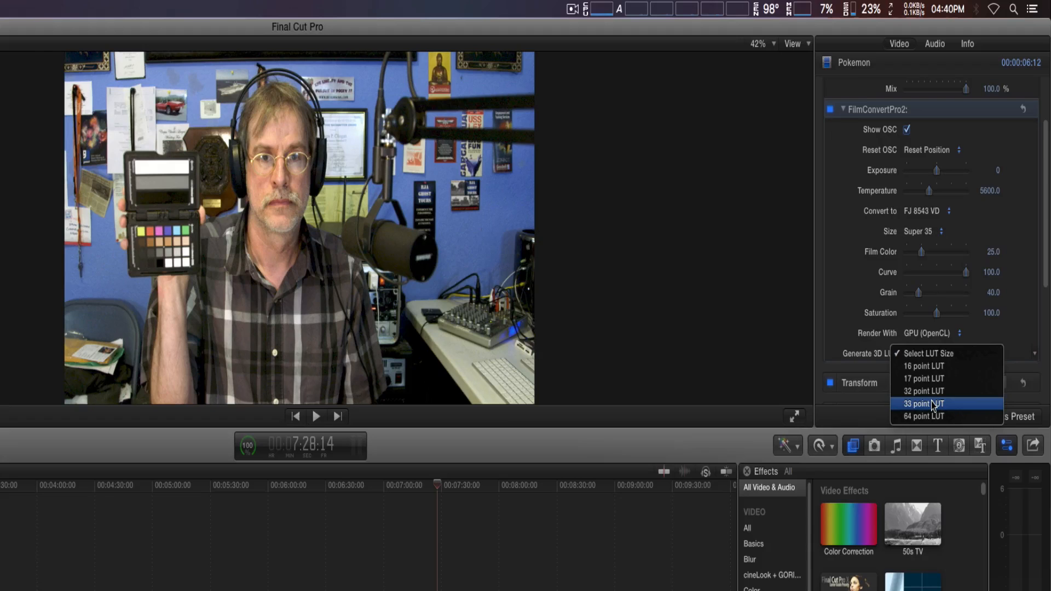
click(924, 403)
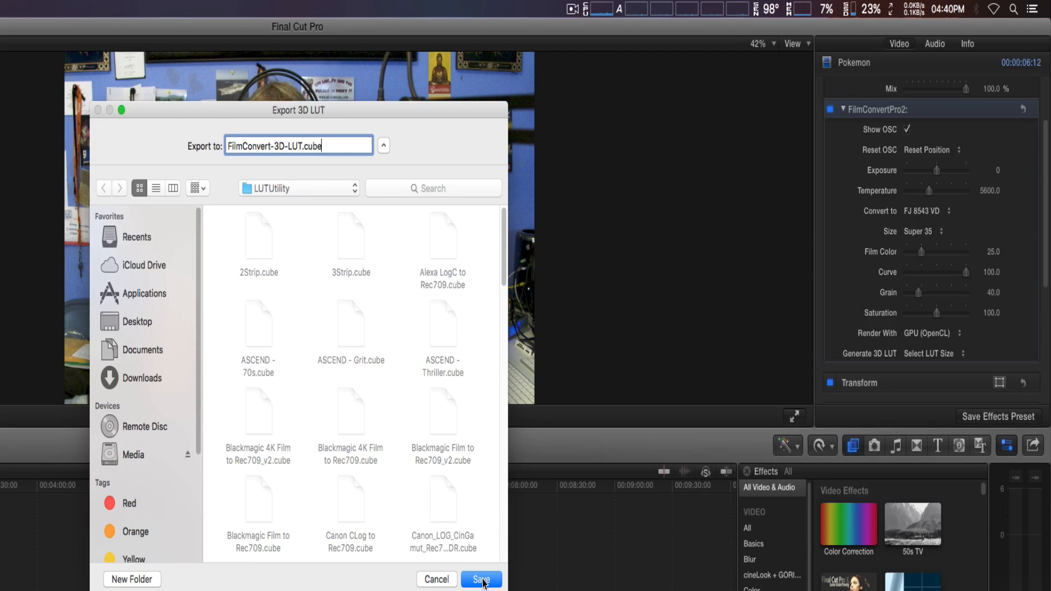
Save FilmConvert-3D-LUT.cube, then select the Pokemon clip in the timeline.
click(481, 579)
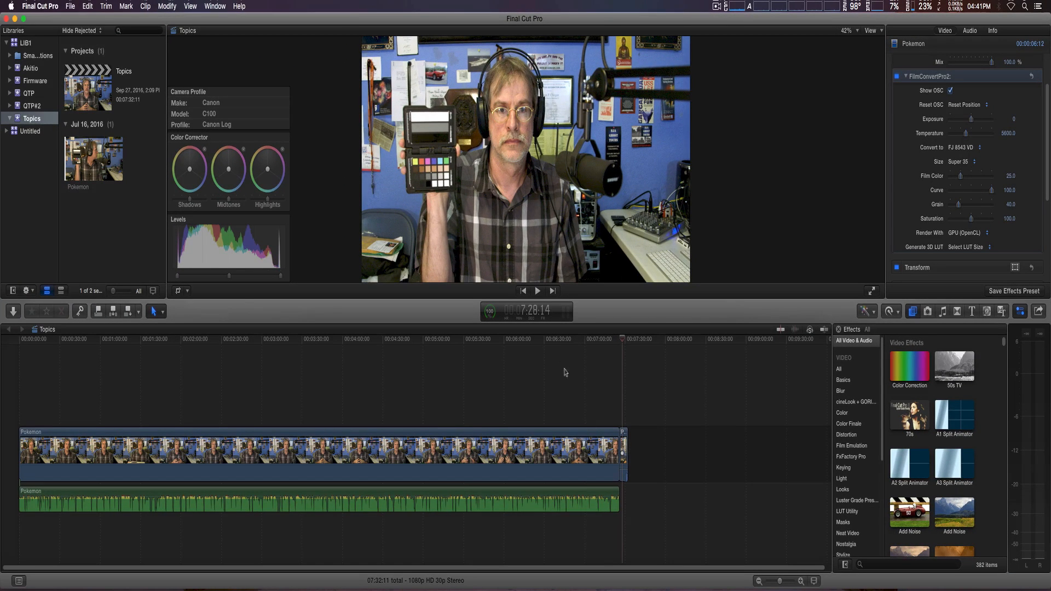
click(552, 453)
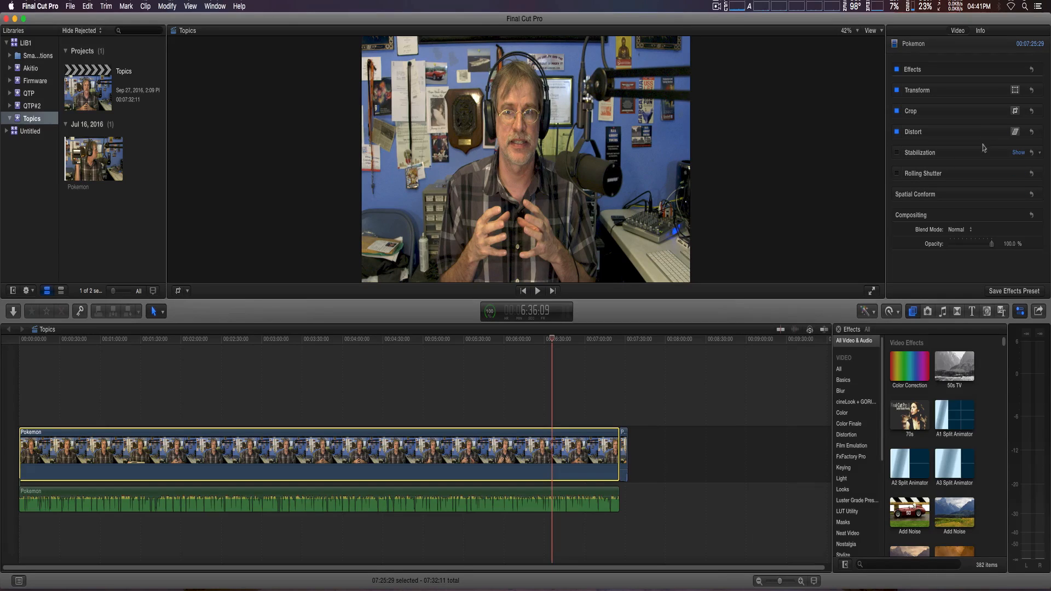
mouse_move(1000, 418)
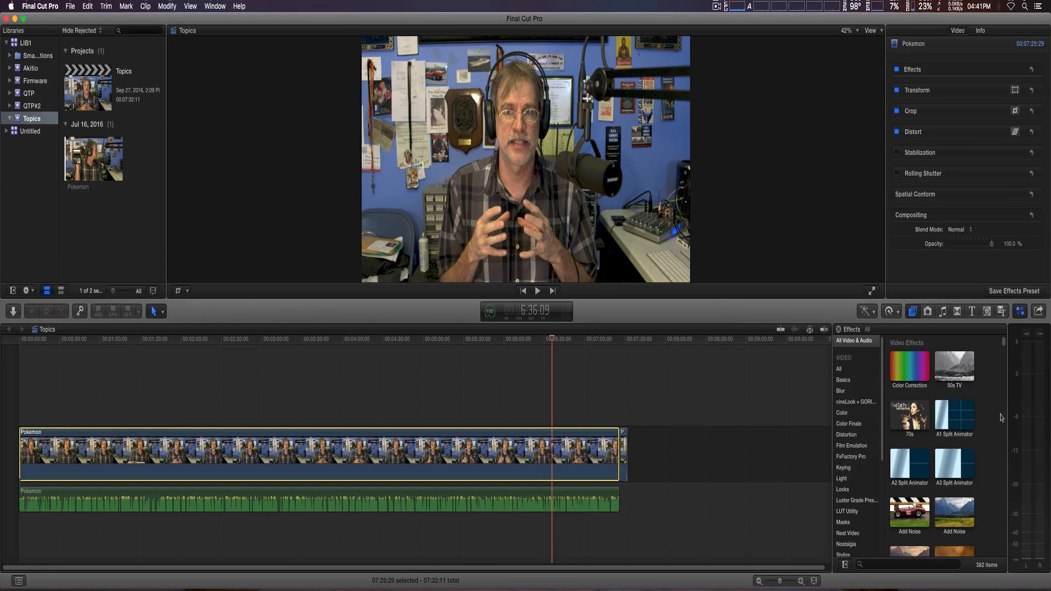
mouse_move(851, 516)
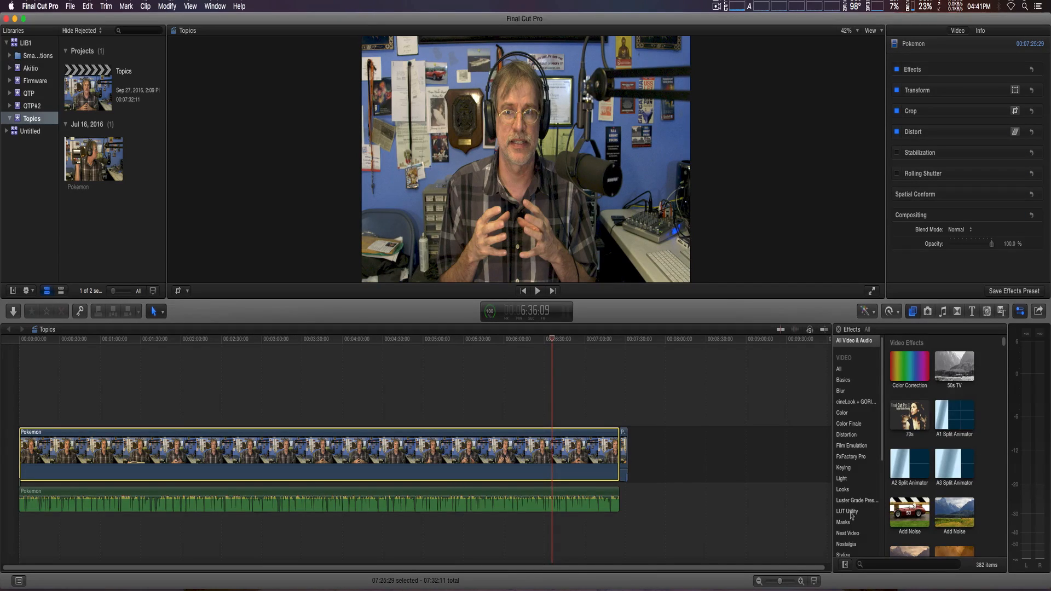
Add LUT Utility's Apply LUT to the Pokemon clip and load FilmConvert-3D-LUT.
click(847, 511)
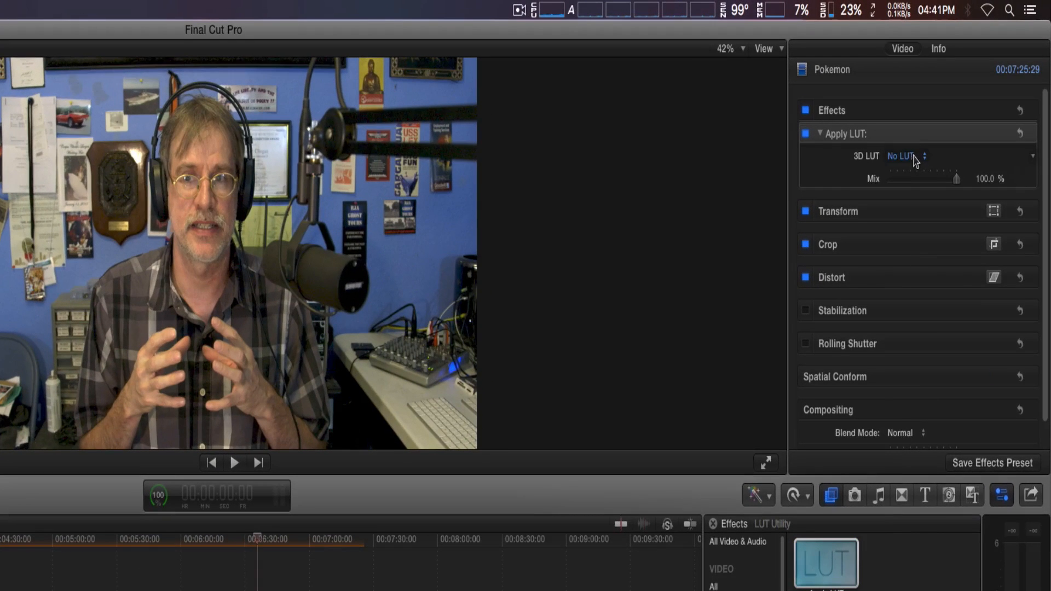
click(905, 156)
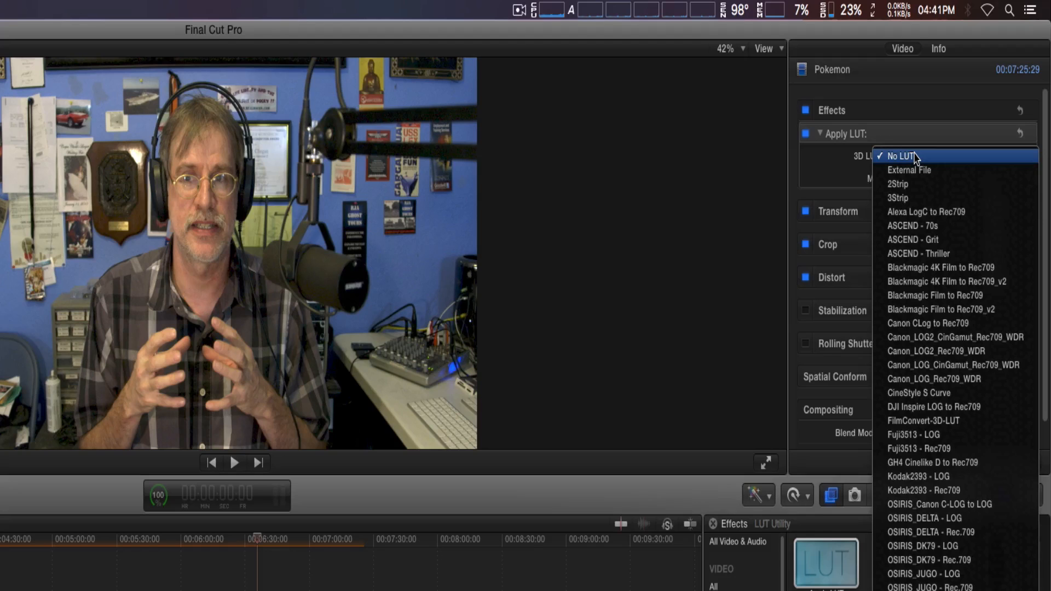
mouse_move(924, 420)
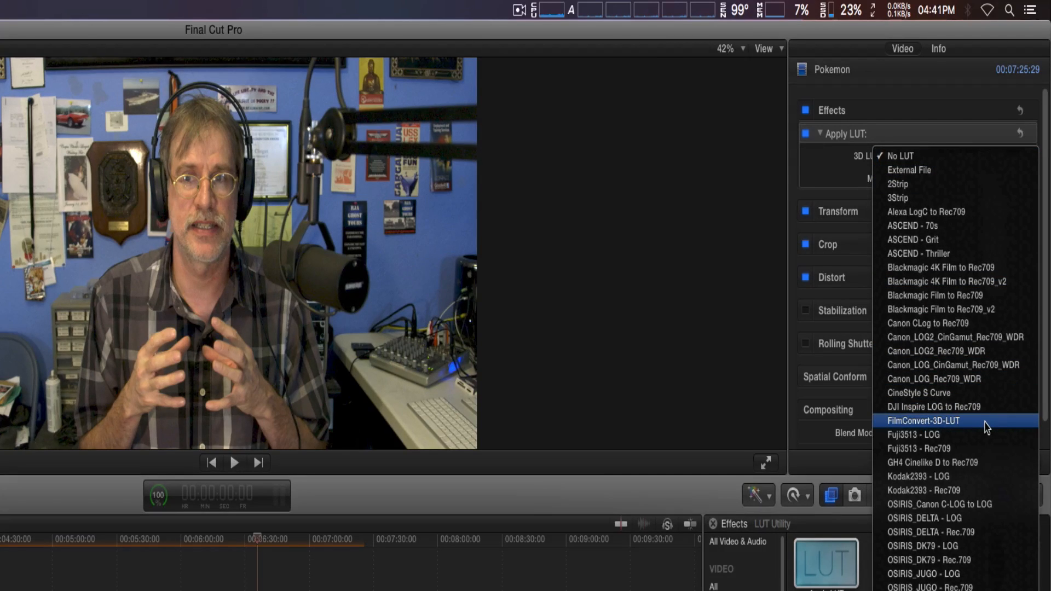
click(925, 421)
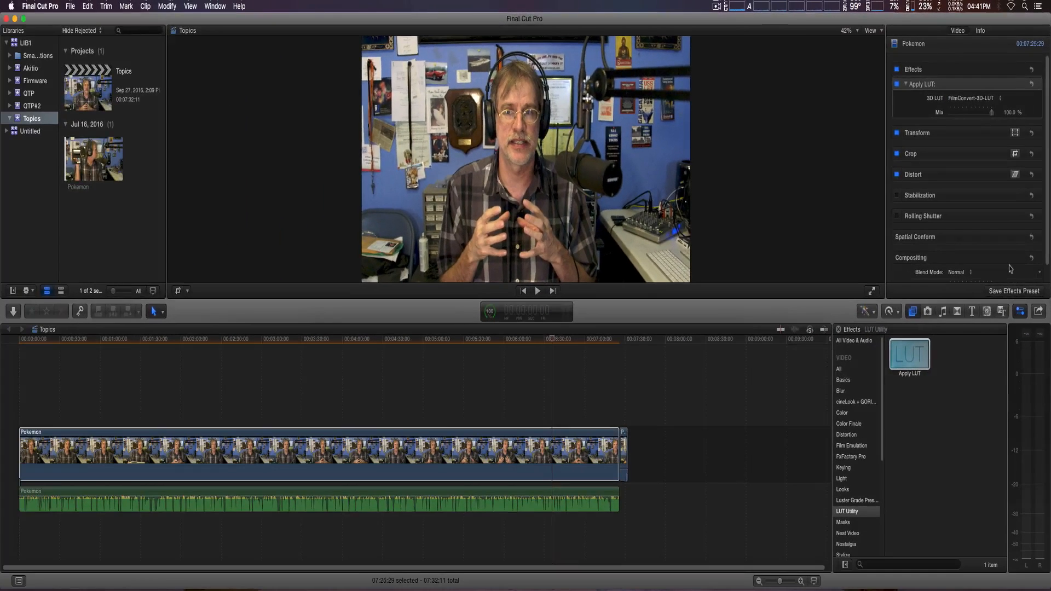